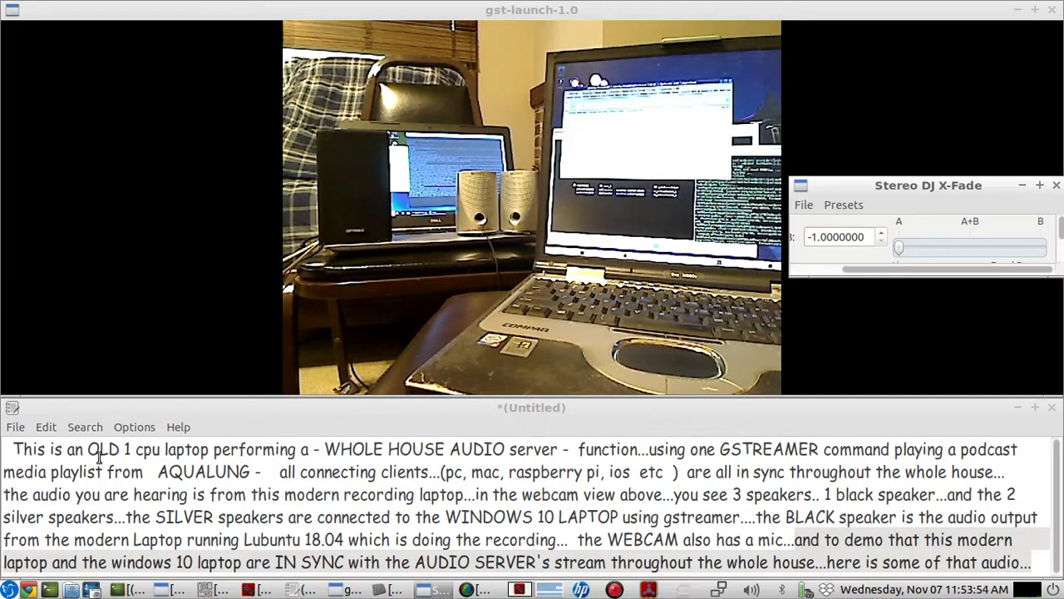
Step: Highlight the opening phrases on the whole-house audio server, GStreamer command and recording laptop
{"action": "left_click_drag", "start_coordinate": [14, 449], "coordinate": [253, 449]}
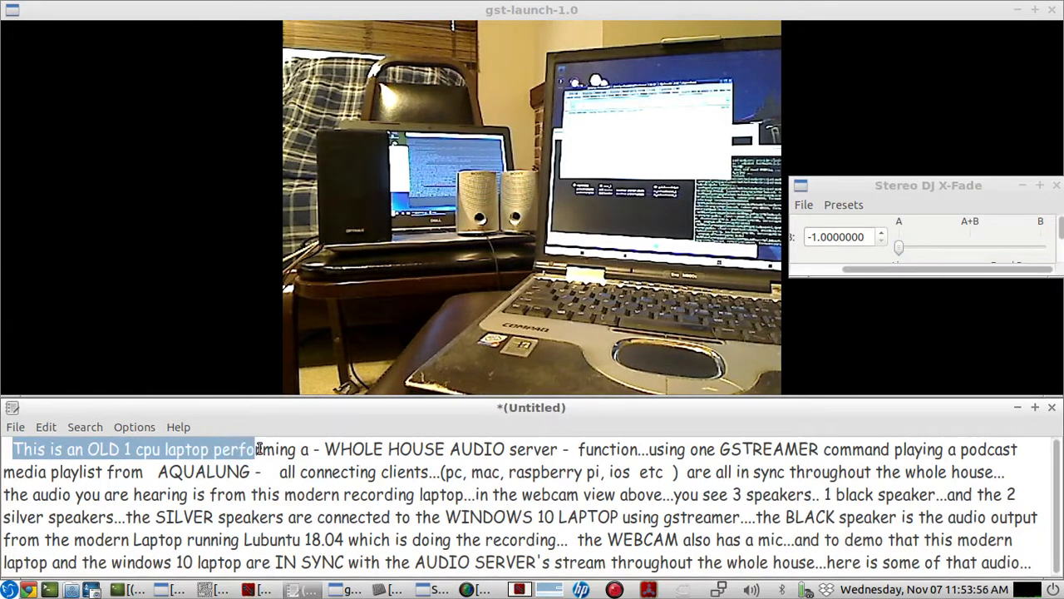
{"action": "left_click_drag", "start_coordinate": [258, 449], "coordinate": [628, 449]}
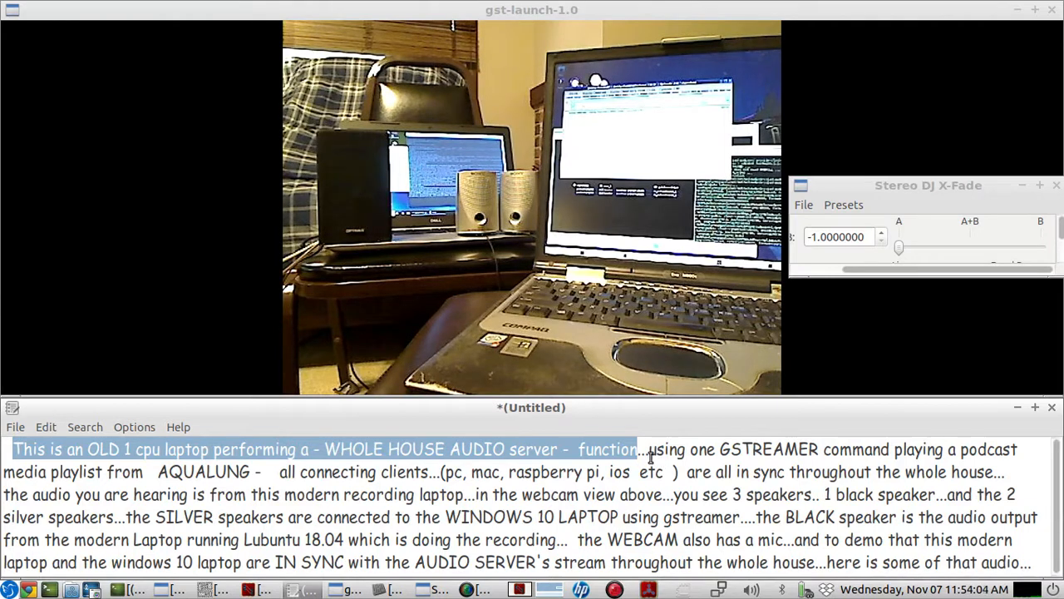
{"action": "left_click_drag", "start_coordinate": [648, 449], "coordinate": [940, 449]}
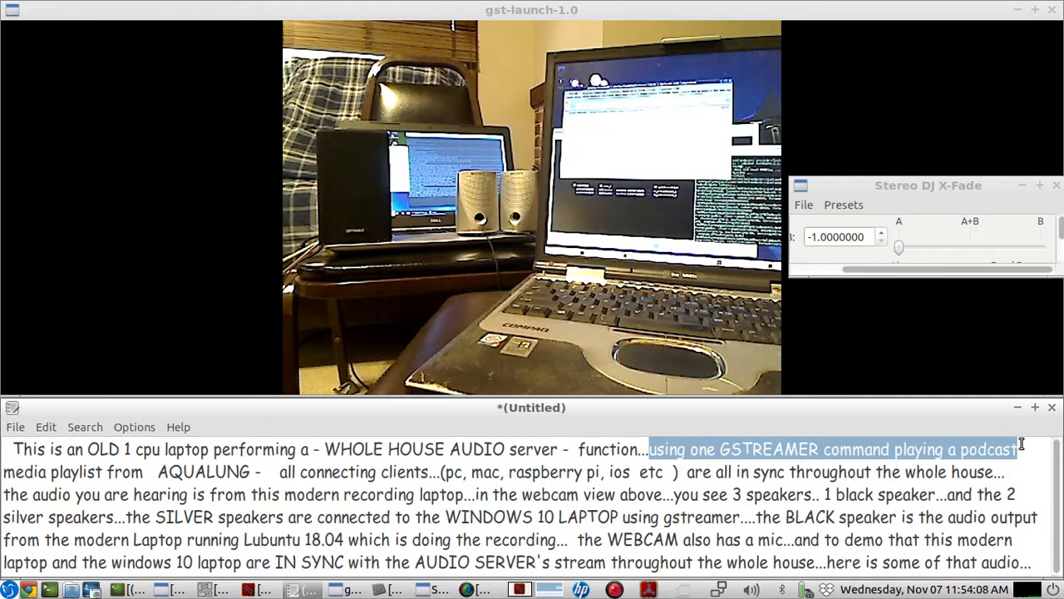
{"action": "left_click_drag", "start_coordinate": [1023, 449], "coordinate": [250, 472]}
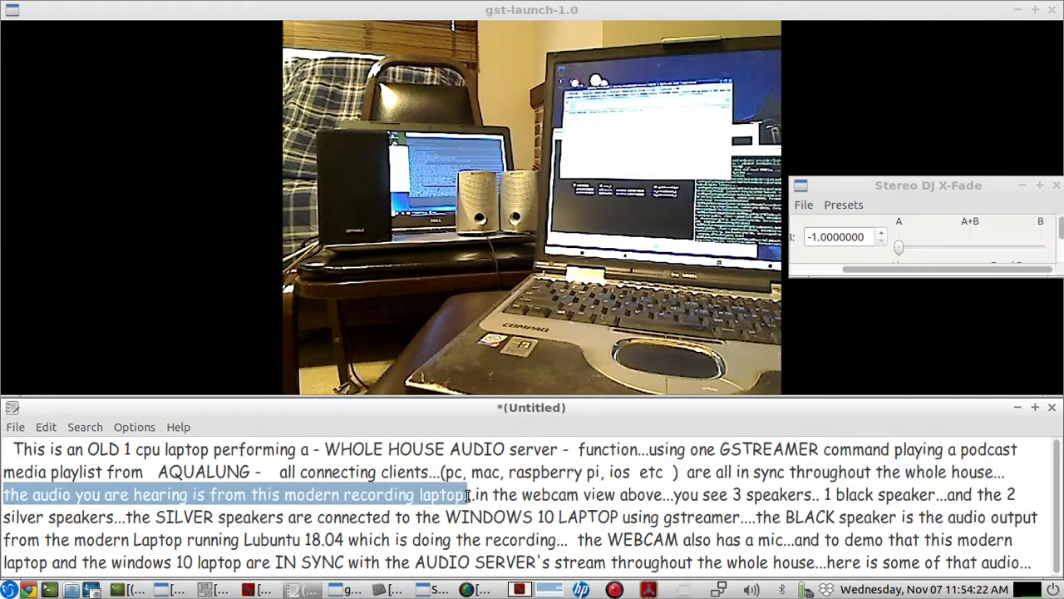
Step: Bring up the Catia audio routing graph
{"action": "left_click", "coordinate": [259, 590]}
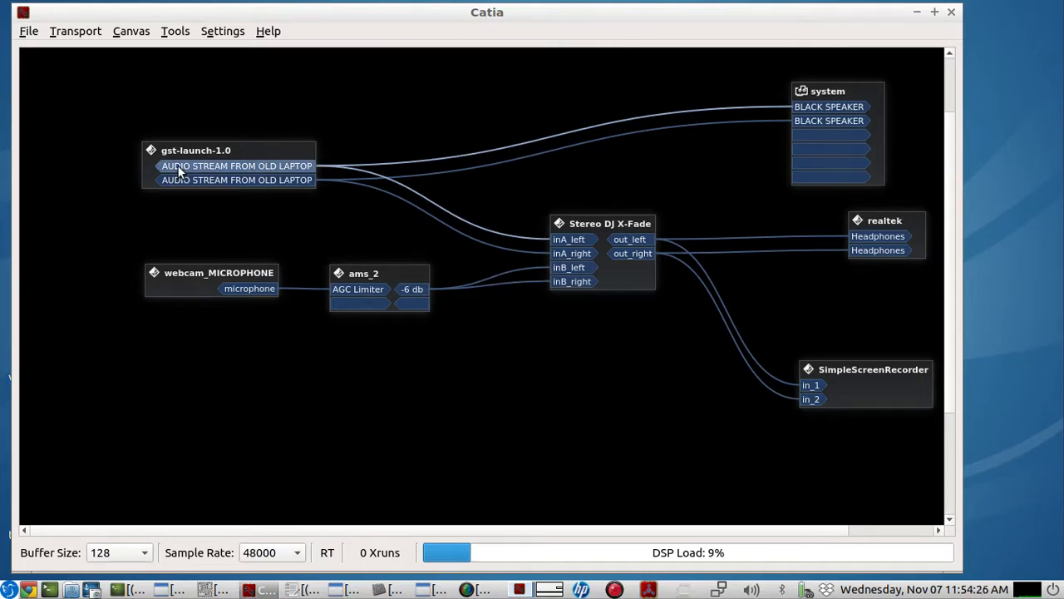
{"action": "mouse_move", "coordinate": [192, 187]}
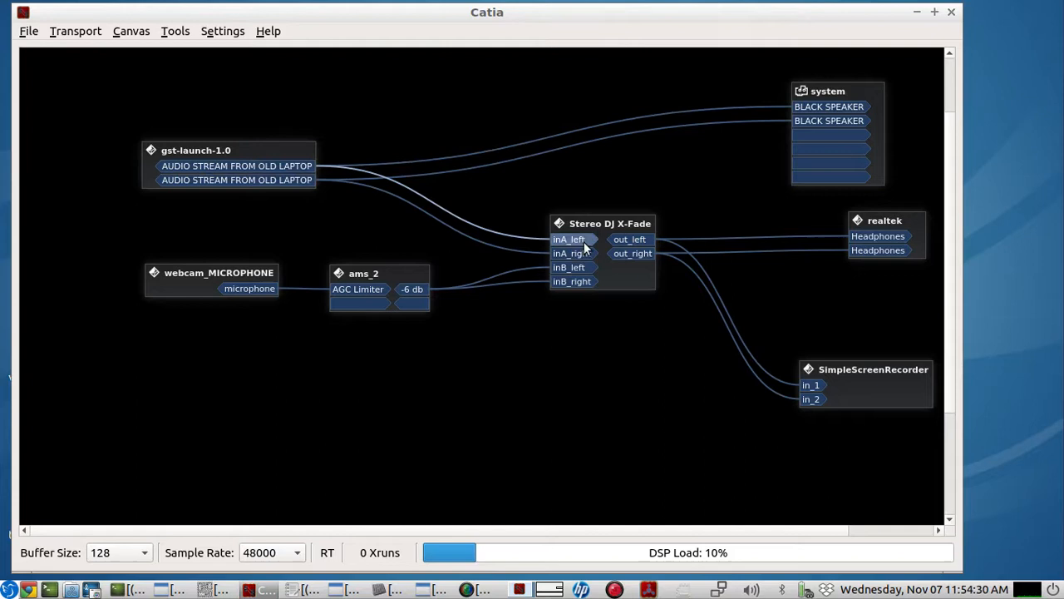
{"action": "mouse_move", "coordinate": [799, 128]}
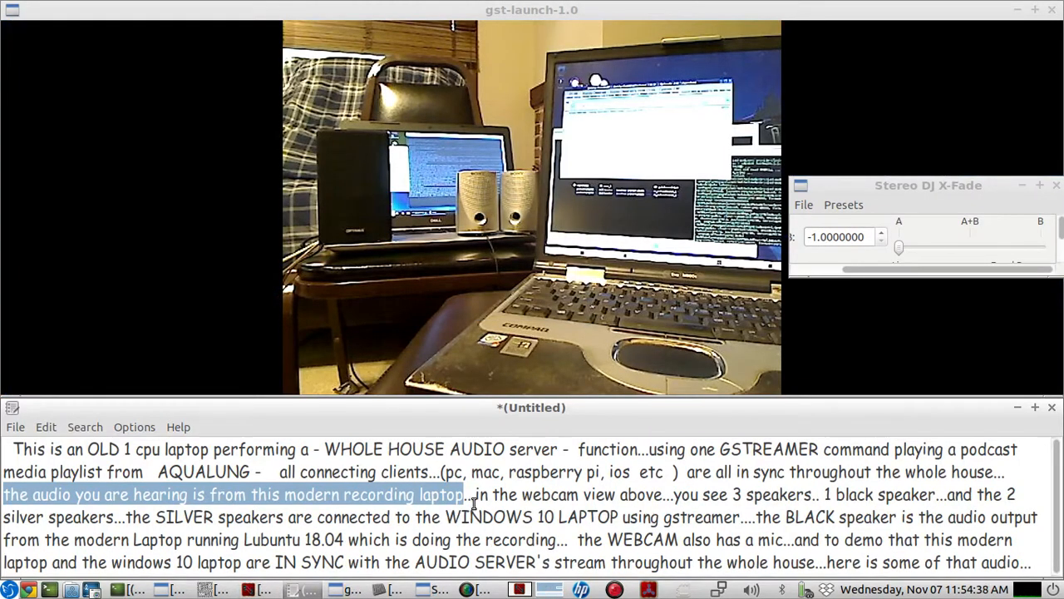
Step: Highlight the phrases on three speakers in webcam view and the two connected silver speakers
{"action": "left_click_drag", "start_coordinate": [476, 494], "coordinate": [793, 493]}
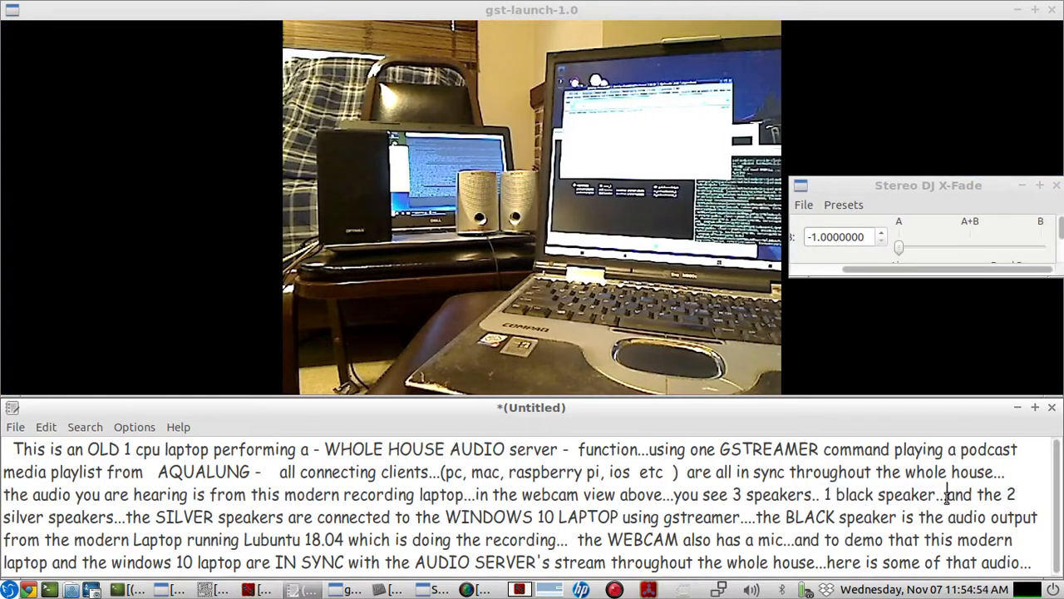
{"action": "left_click_drag", "start_coordinate": [945, 494], "coordinate": [116, 517]}
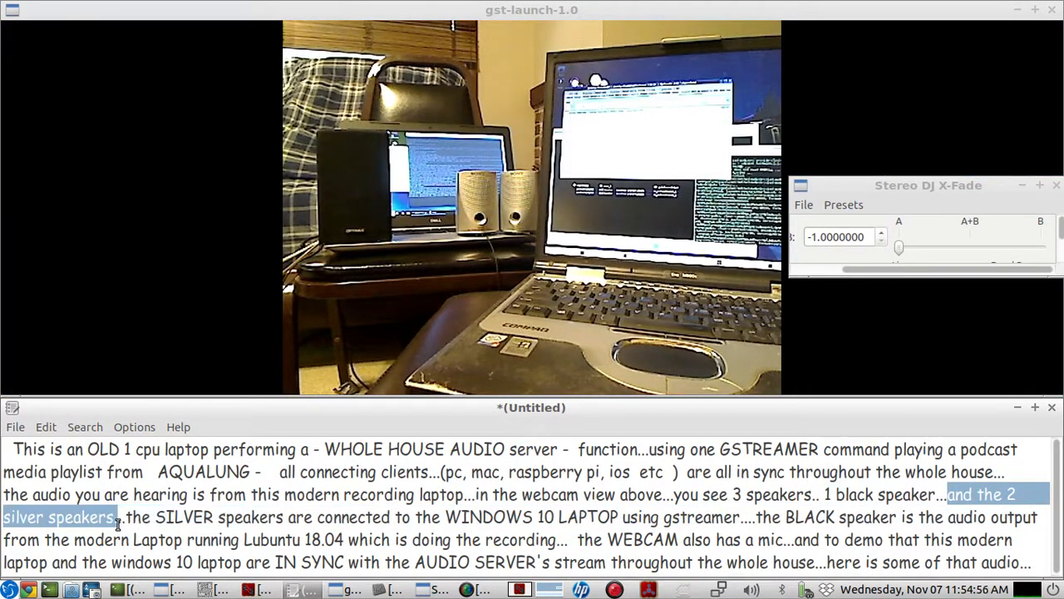
{"action": "left_click_drag", "start_coordinate": [125, 516], "coordinate": [282, 516]}
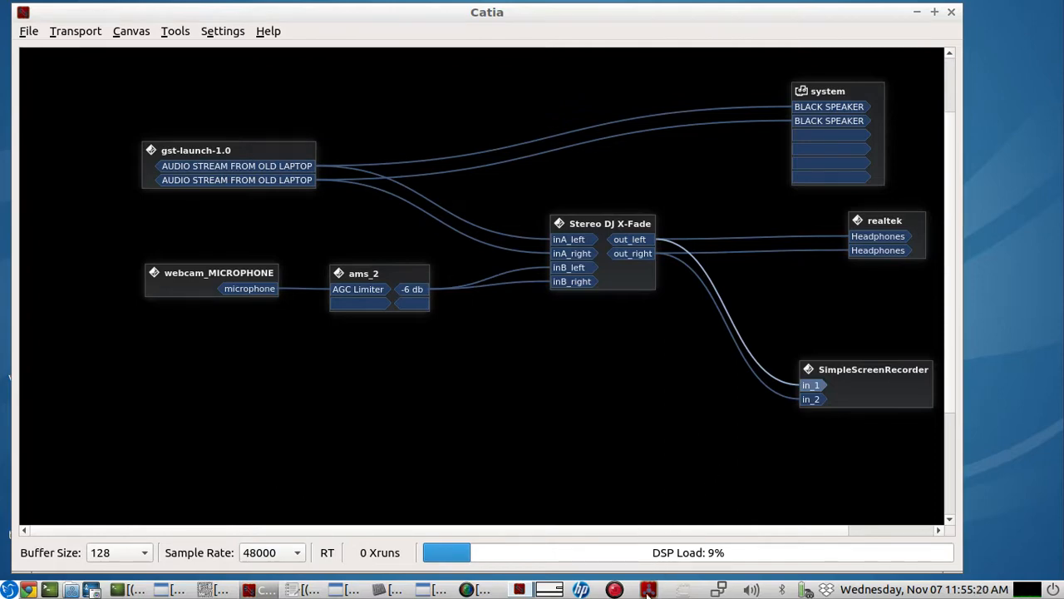
{"action": "mouse_move", "coordinate": [540, 589]}
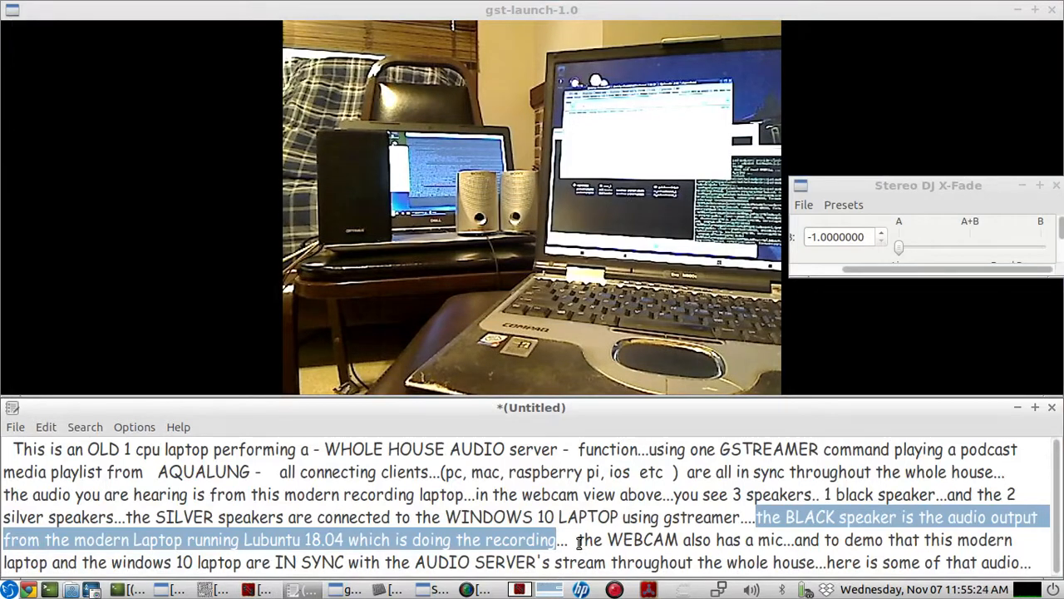
Step: Highlight the laptops-in-sync closing sentence and set the DJ X-Fade fully to B
{"action": "left_click_drag", "start_coordinate": [576, 539], "coordinate": [785, 540]}
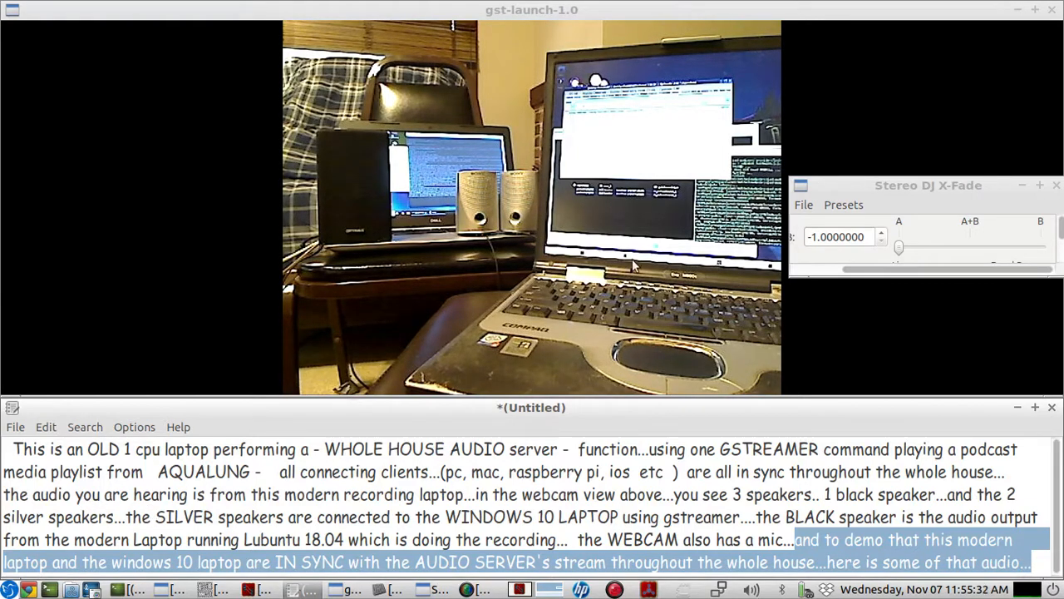
{"action": "left_click_drag", "start_coordinate": [902, 247], "coordinate": [1041, 247]}
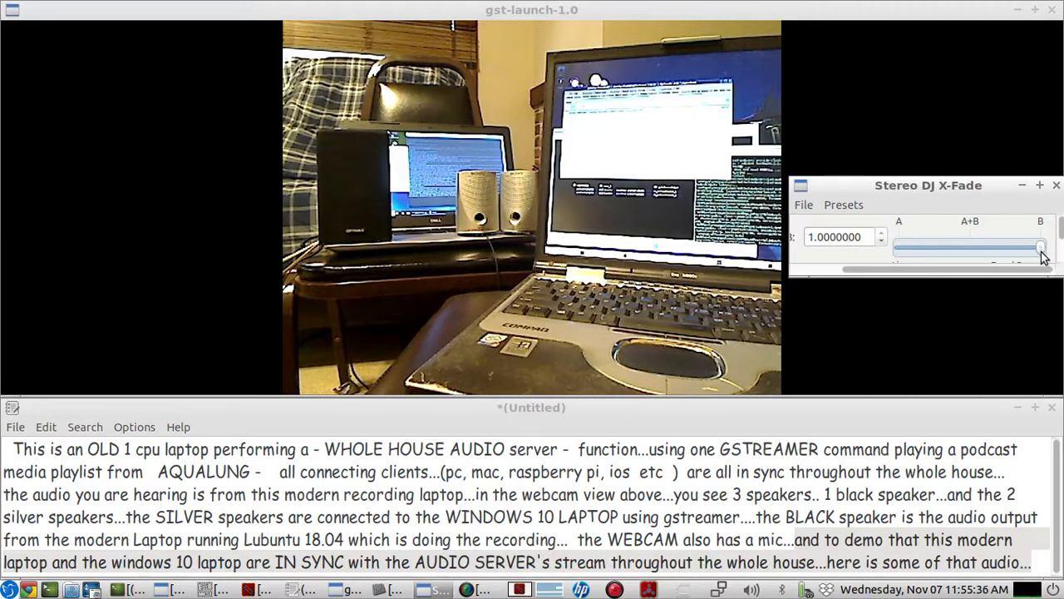
Step: Drag the Stereo DJ X-Fade slider back to input A, reading -1.0
{"action": "left_click", "coordinate": [1053, 185]}
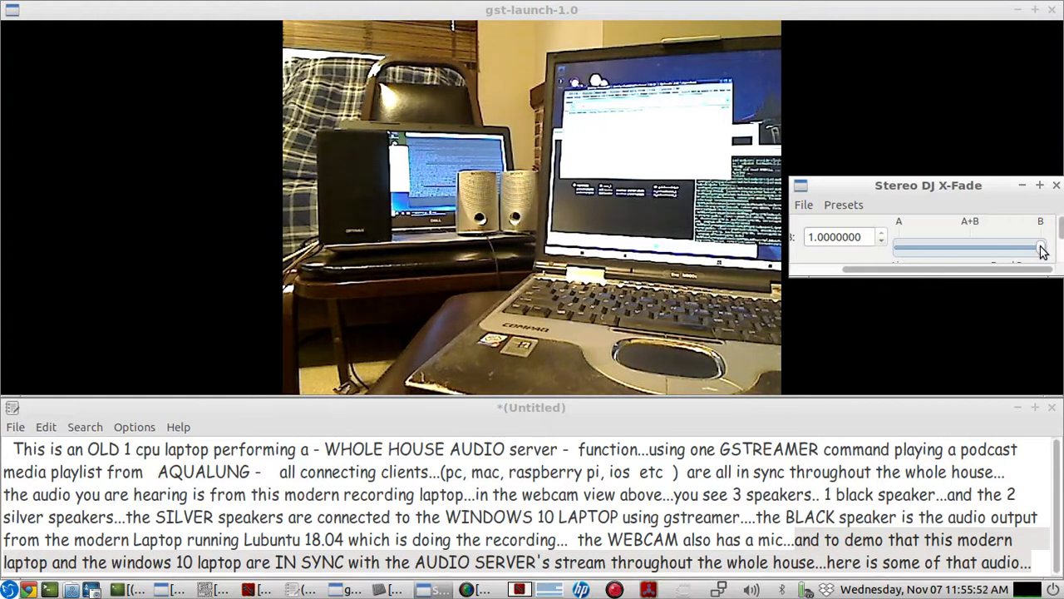
{"action": "left_click_drag", "start_coordinate": [1043, 246], "coordinate": [898, 247]}
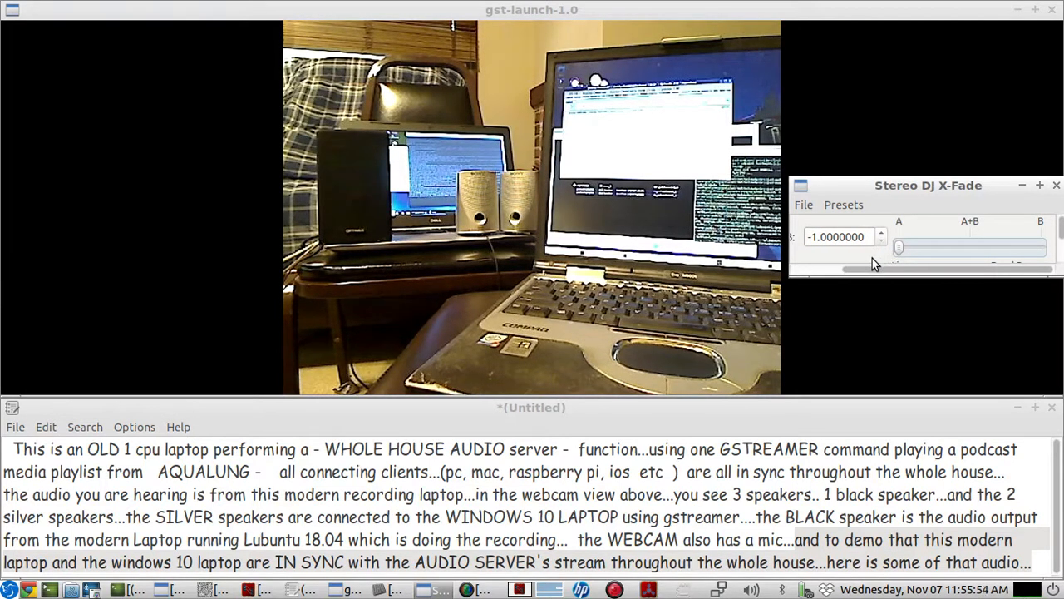